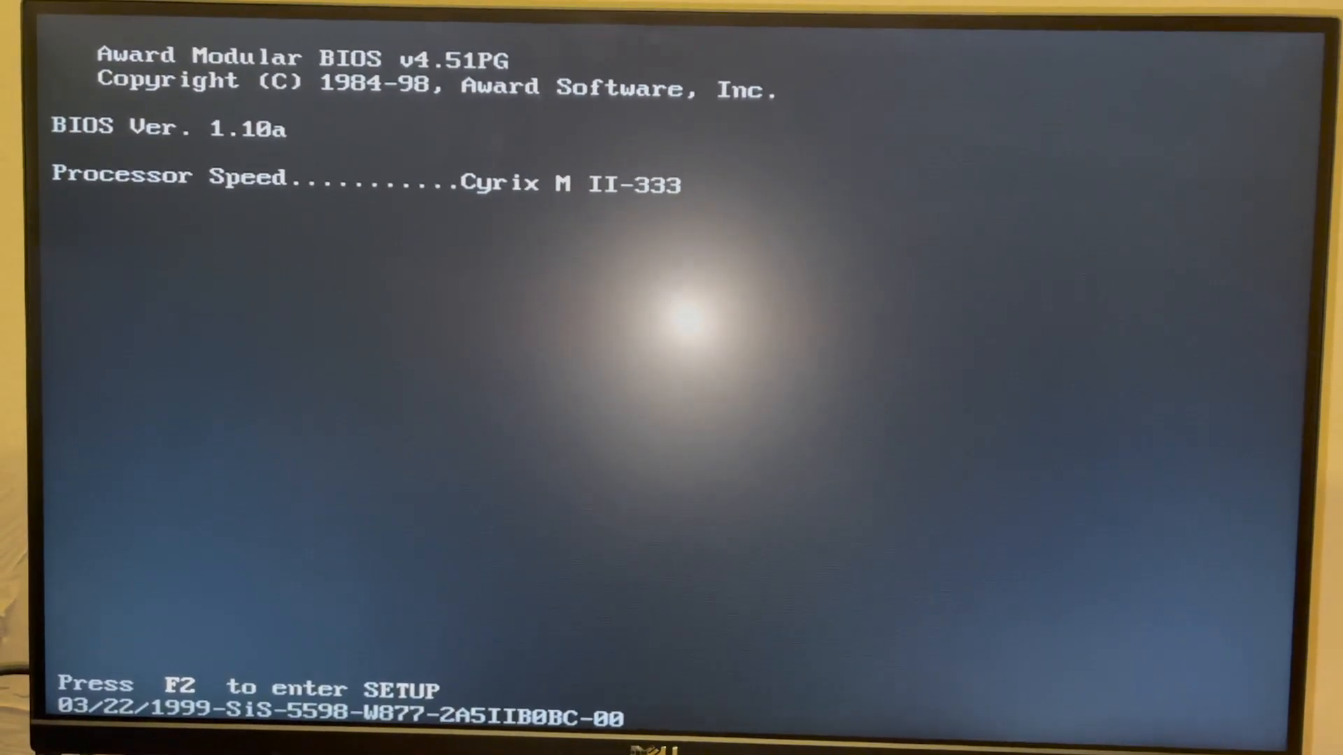
Press F2 during the Cyrix MII-333 POST to enter Award BIOS Setup
key("f2")
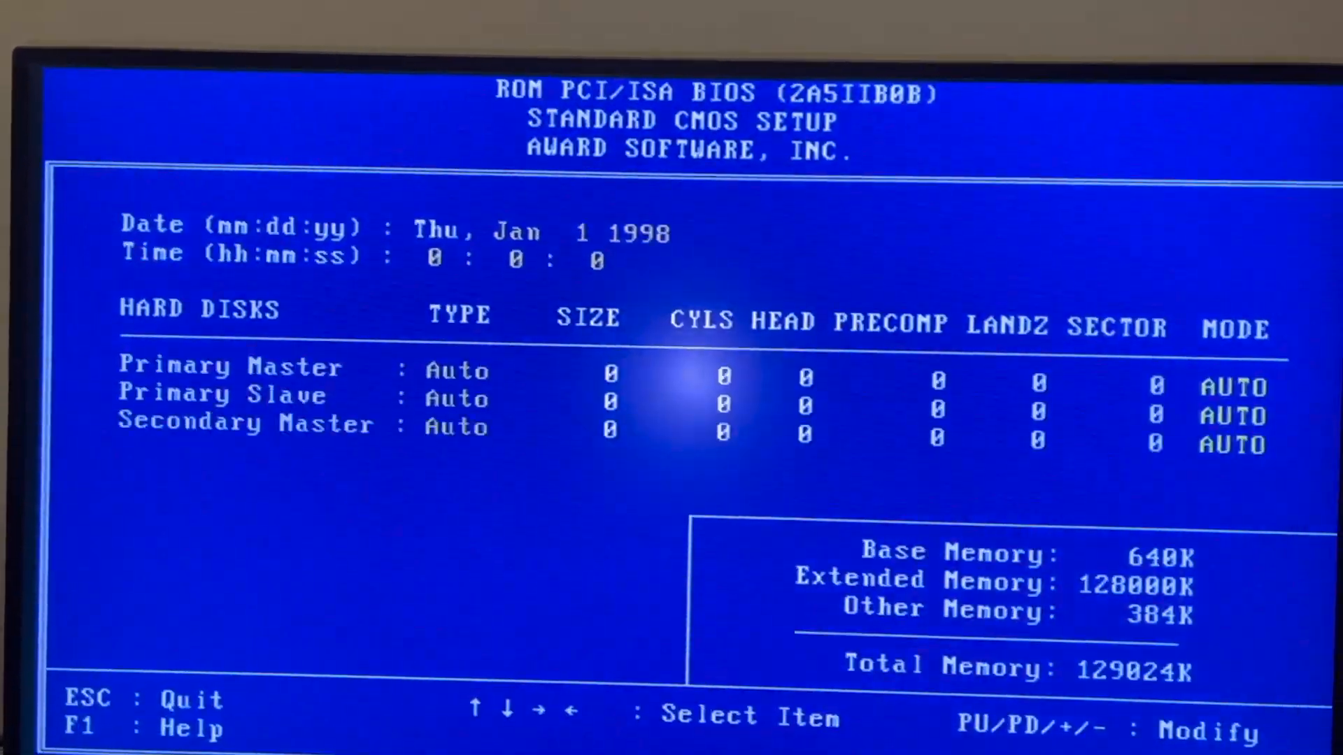
Leave Standard CMOS Setup for the main menu to reach Integrated Peripherals
key("Escape")
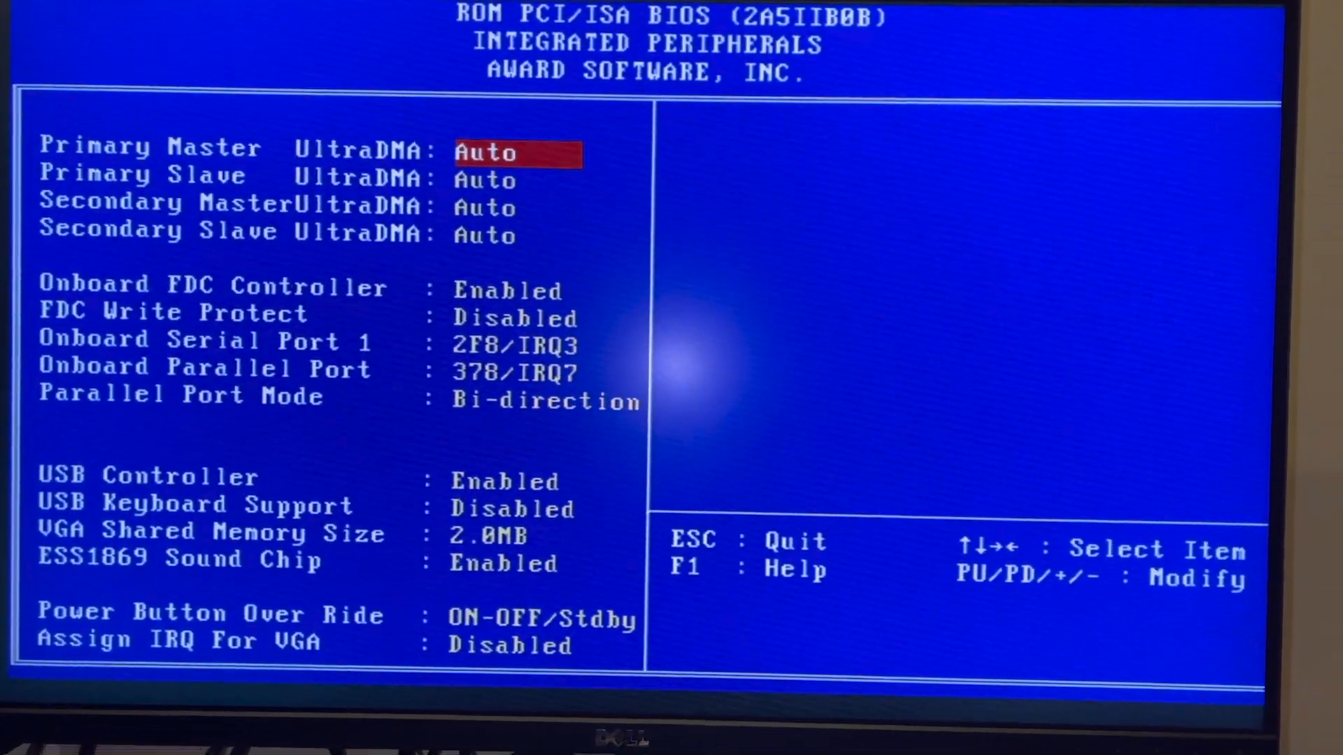
Set the ESS1869 Sound Chip to Disabled, then move up to Onboard FDC Controller
key("down")
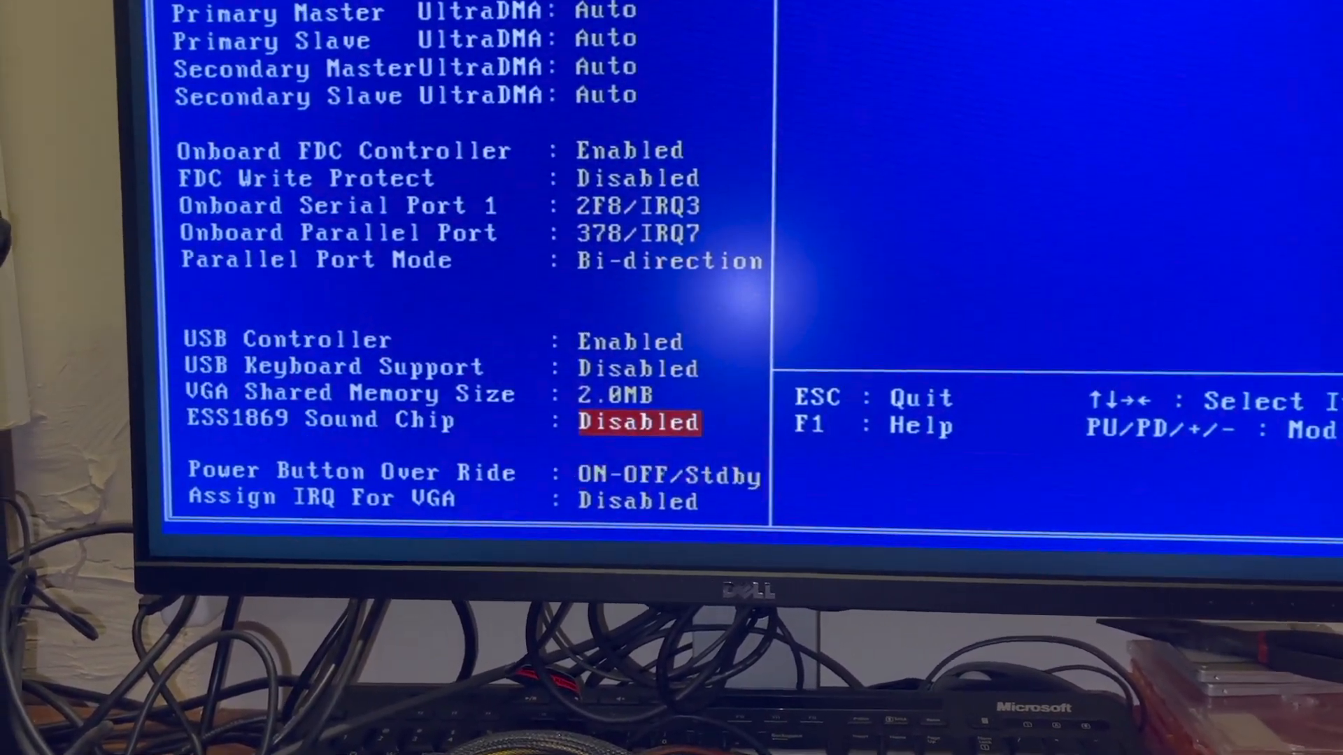
key("up")
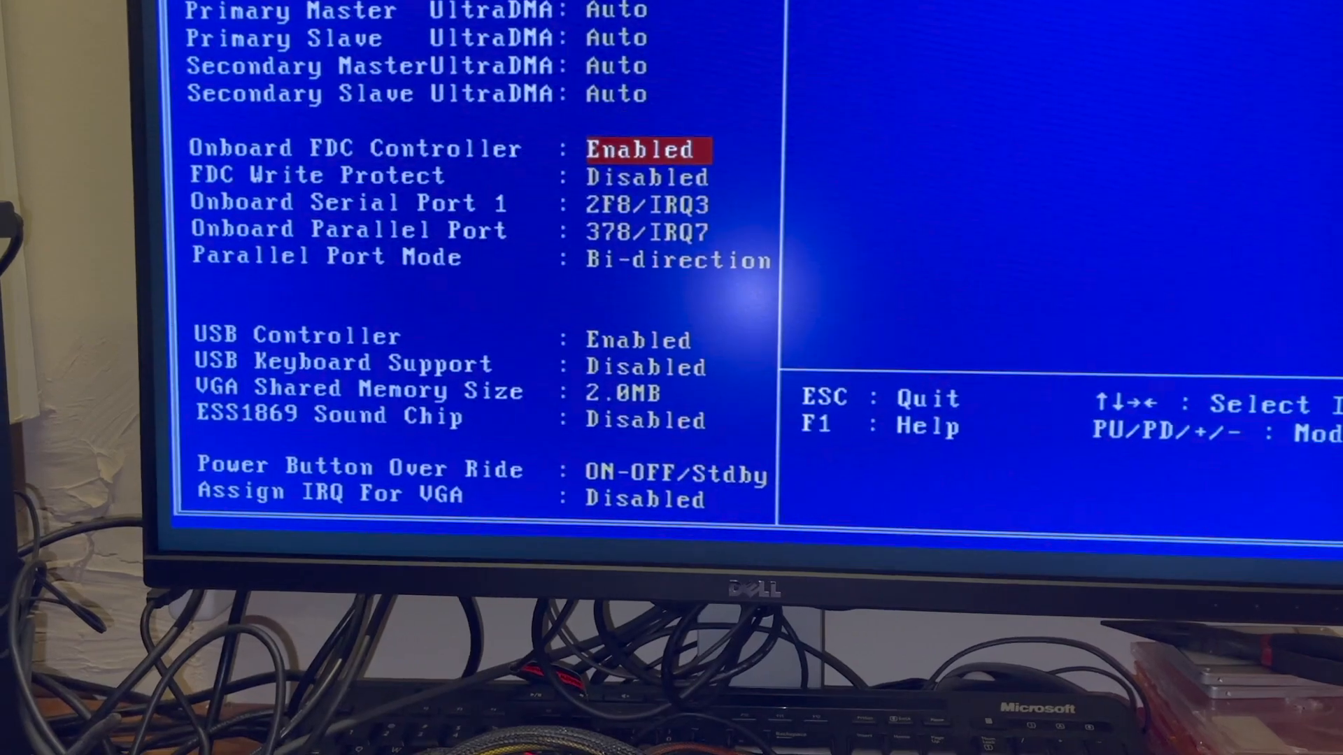
key("up")
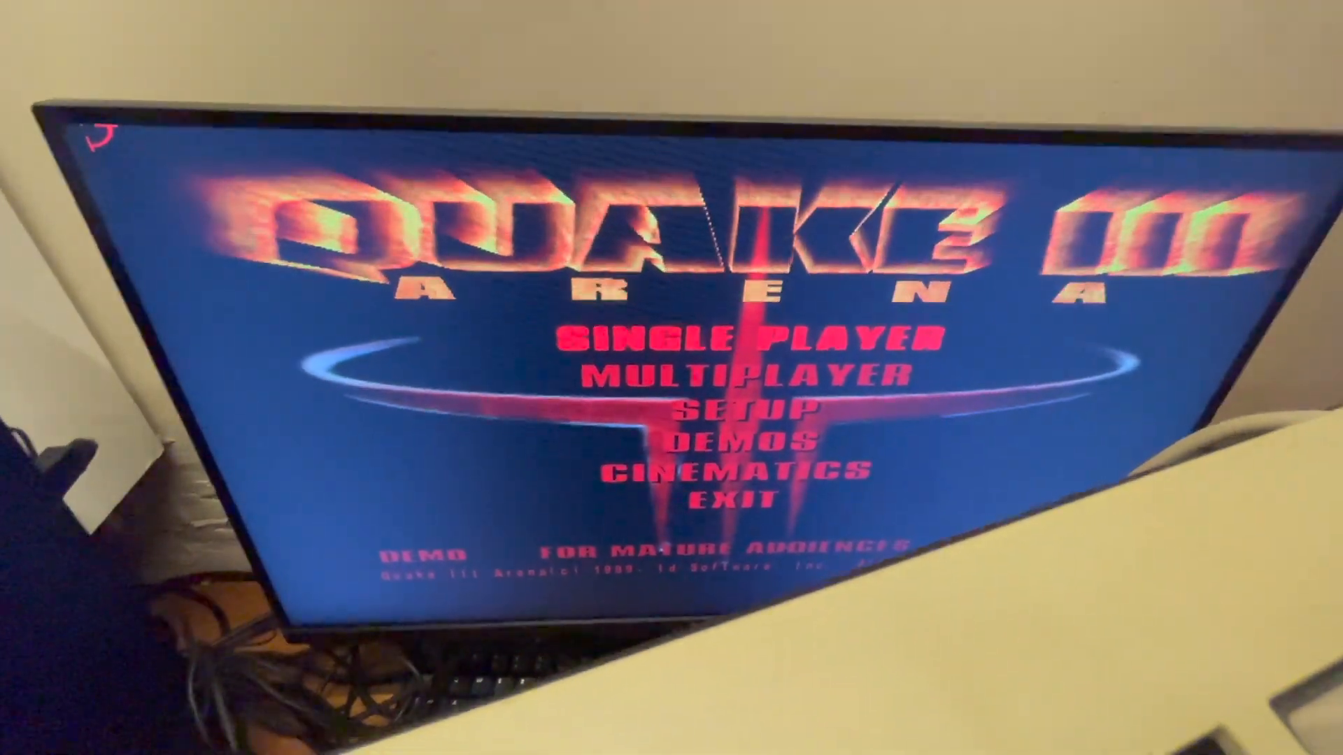
Exit Quake III and launch AIDA32 from the Windows 98 desktop
left_click(735, 499)
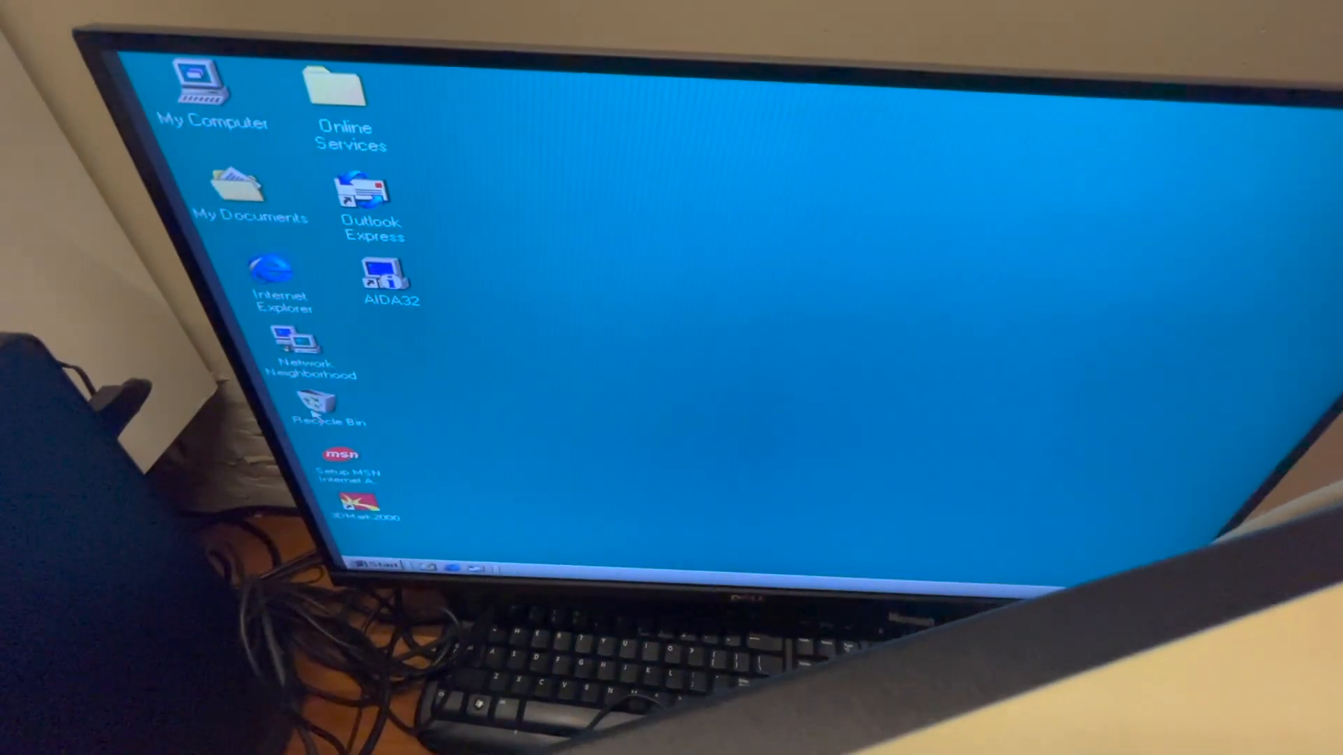
double_click(383, 274)
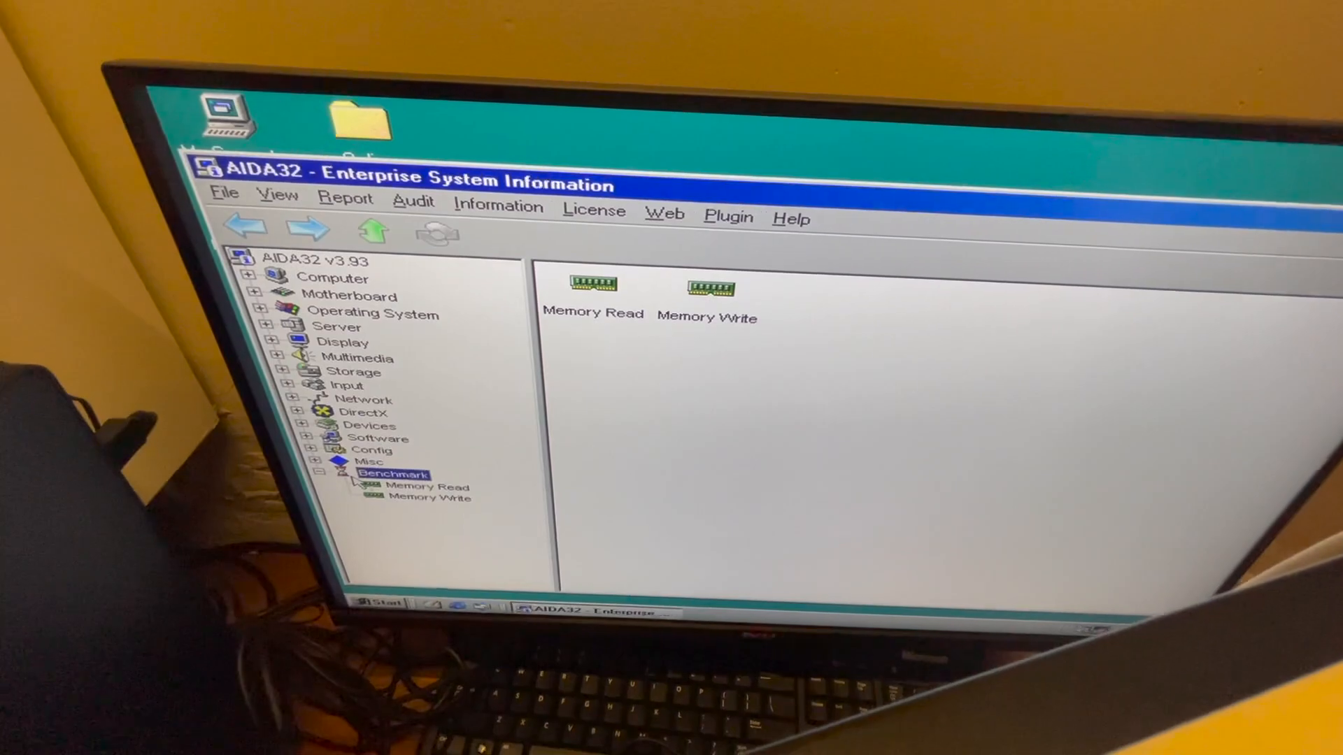
Run the AIDA32 Memory Read benchmark, then start Memory Write
double_click(420, 486)
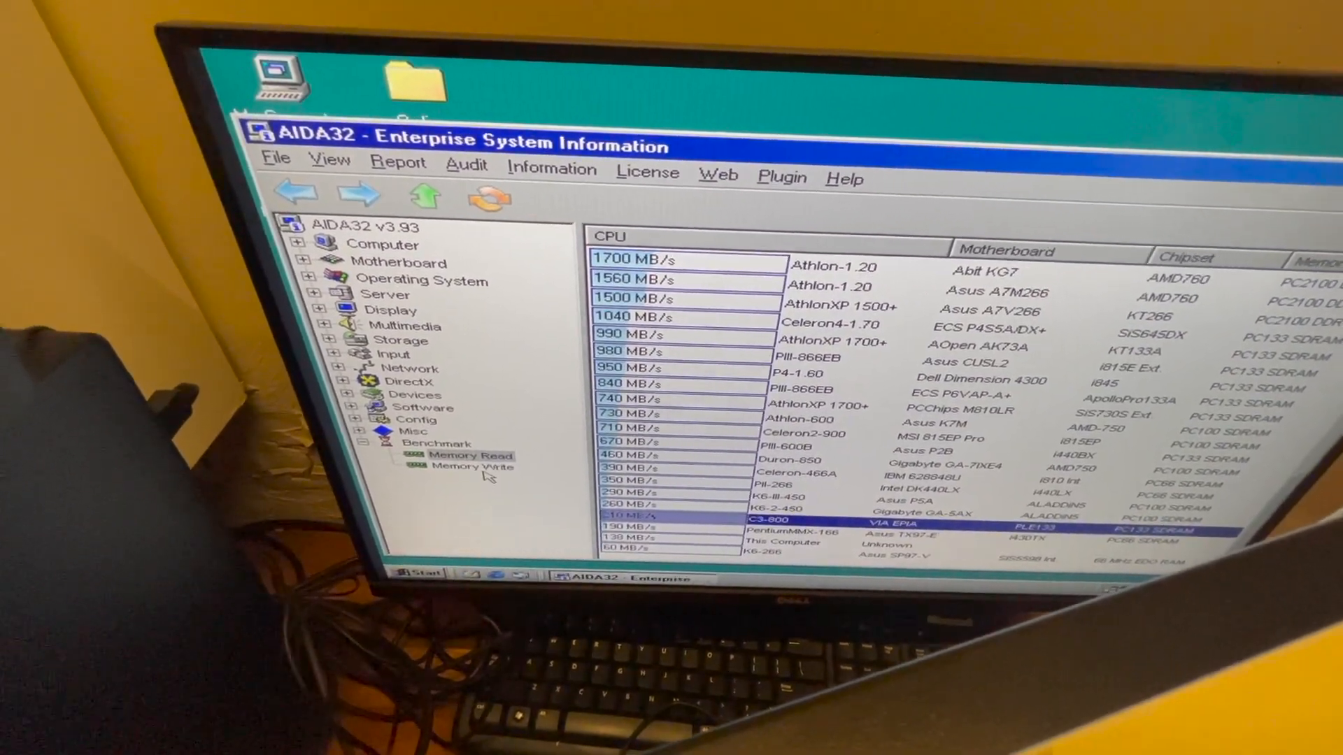
left_click(458, 471)
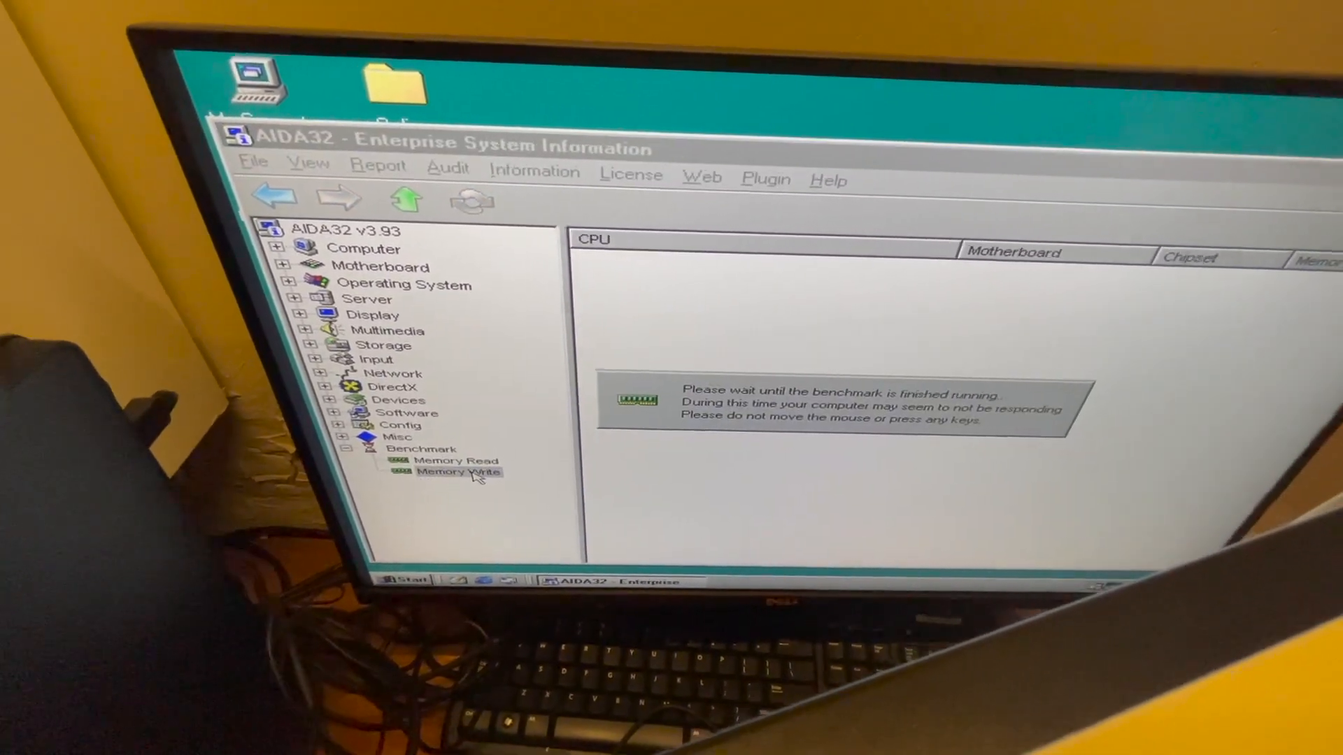